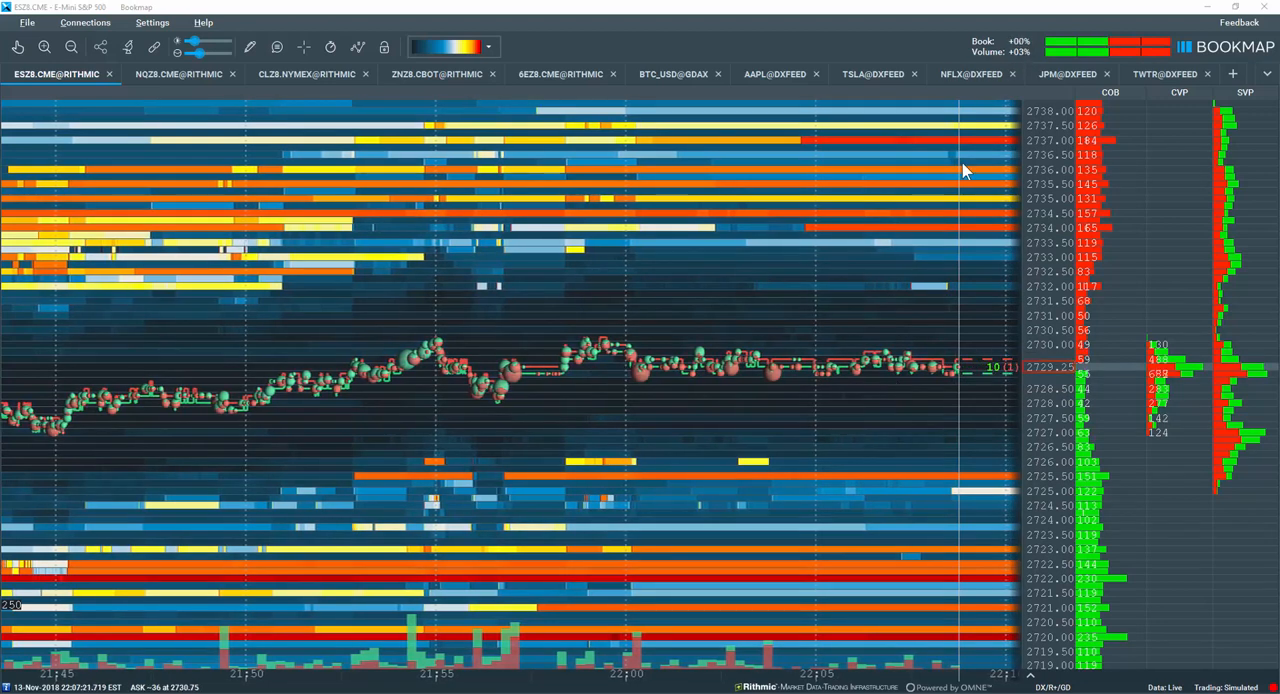
{"action": "mouse_move", "coordinate": [918, 310]}
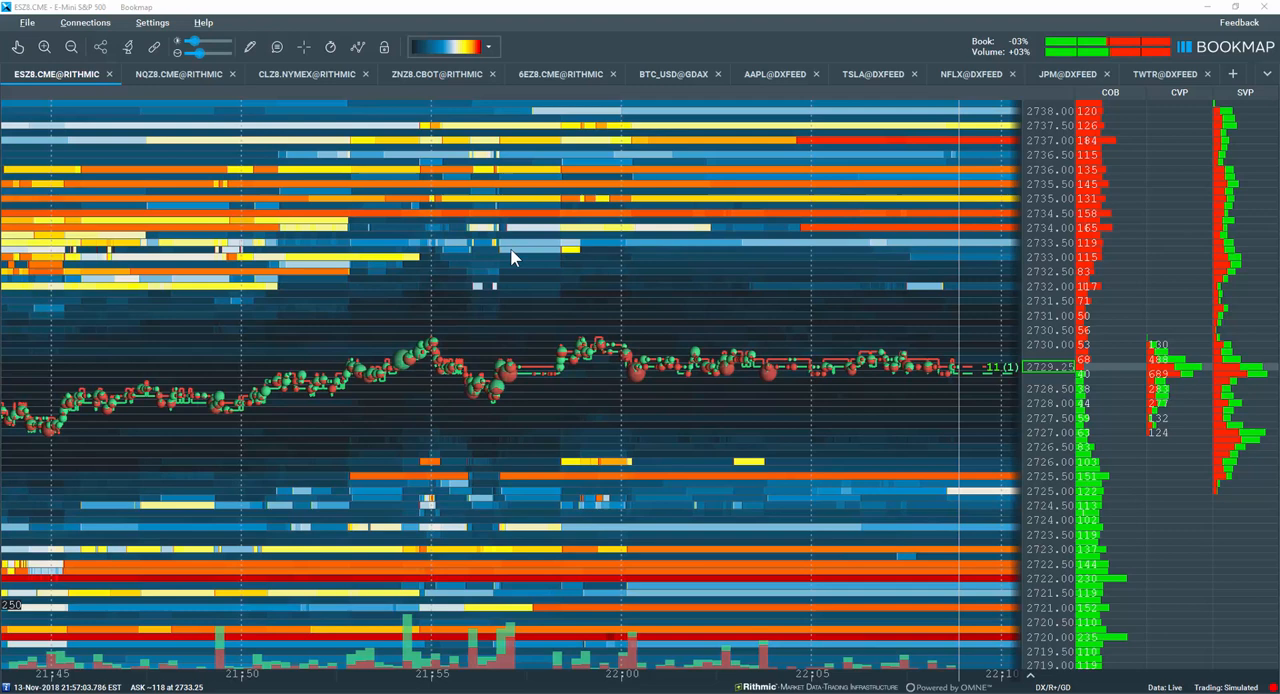
{"action": "mouse_move", "coordinate": [857, 230]}
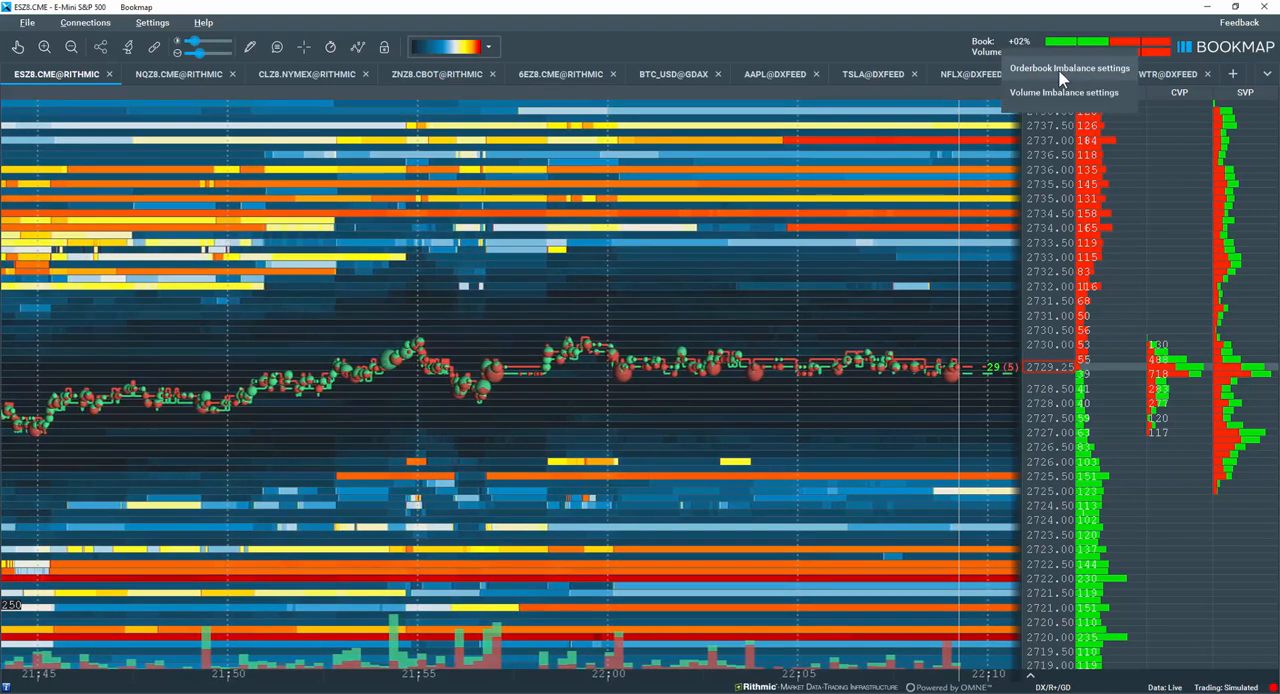
Open the Orderbook Imbalance study settings and select Volume Imbalance to show its description
{"action": "left_click", "coordinate": [1069, 67]}
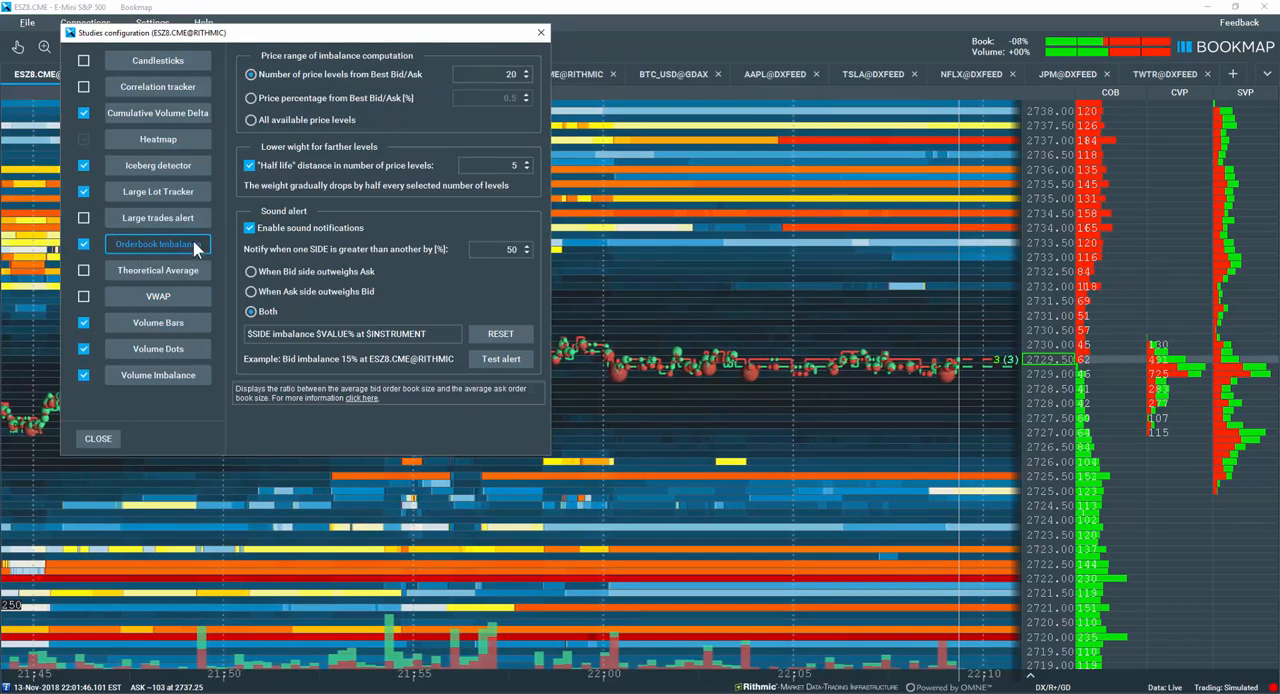
{"action": "left_click", "coordinate": [157, 374]}
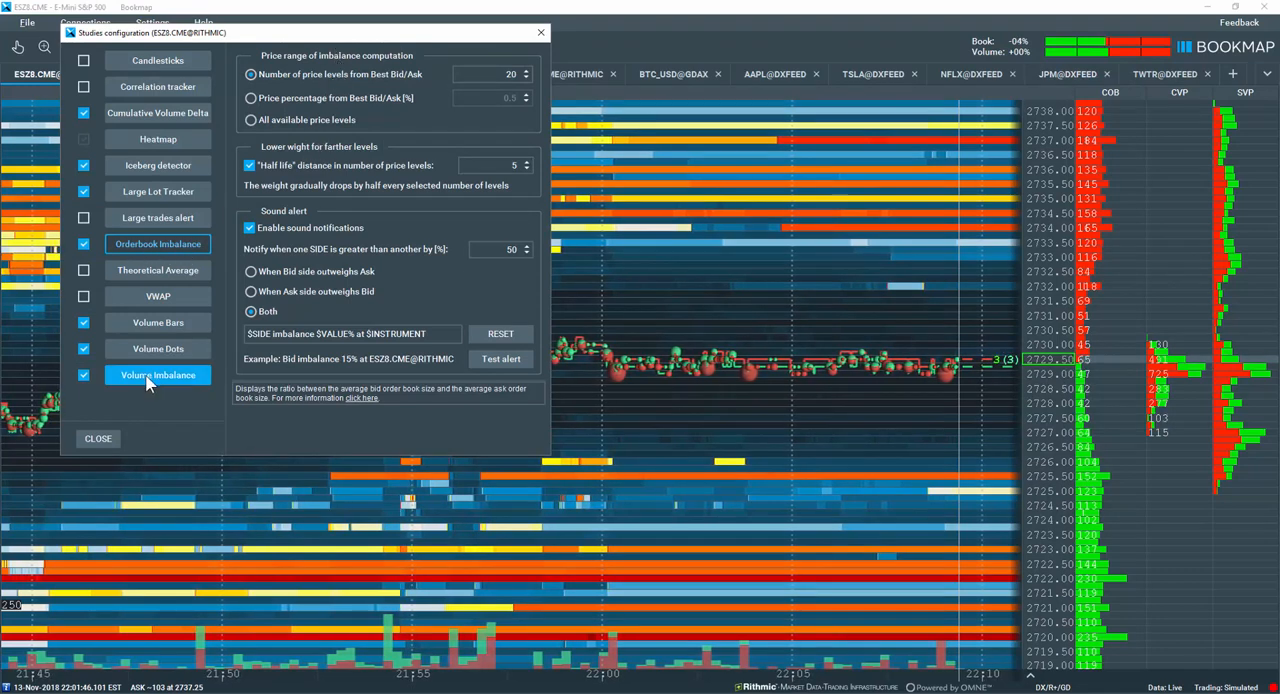
{"action": "left_click", "coordinate": [157, 374]}
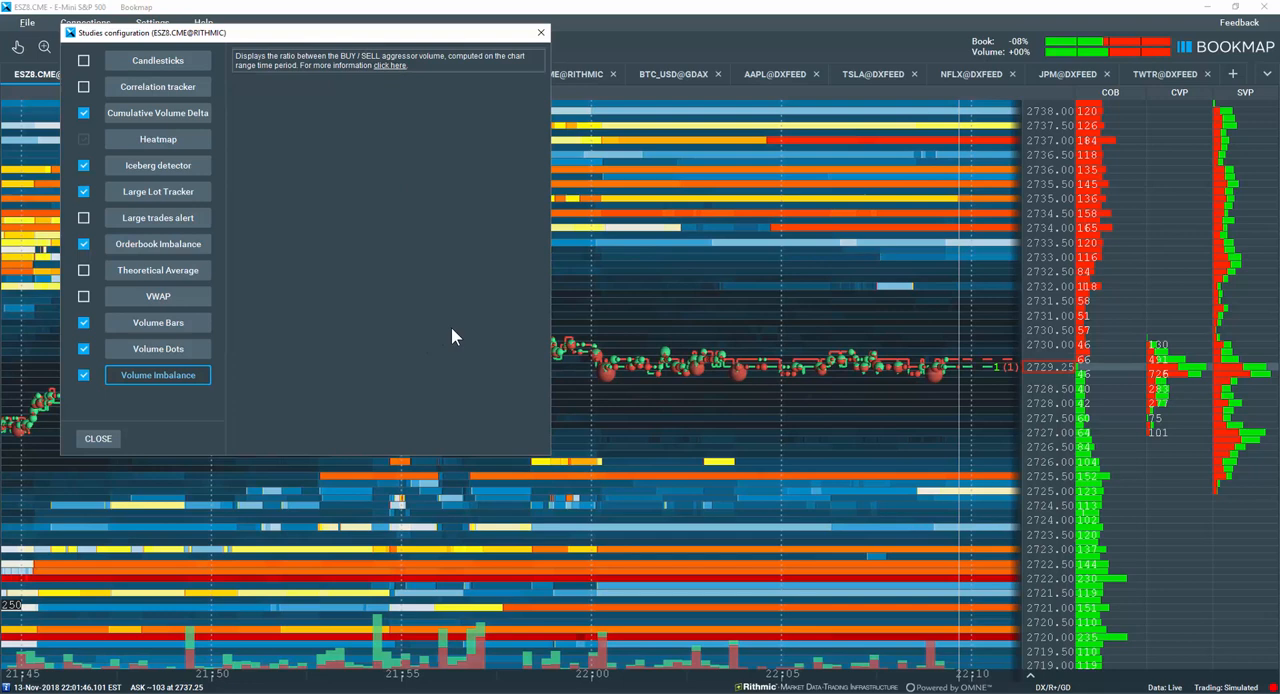
Set Orderbook Imbalance price range to number of levels from best bid/ask
{"action": "left_click", "coordinate": [157, 243]}
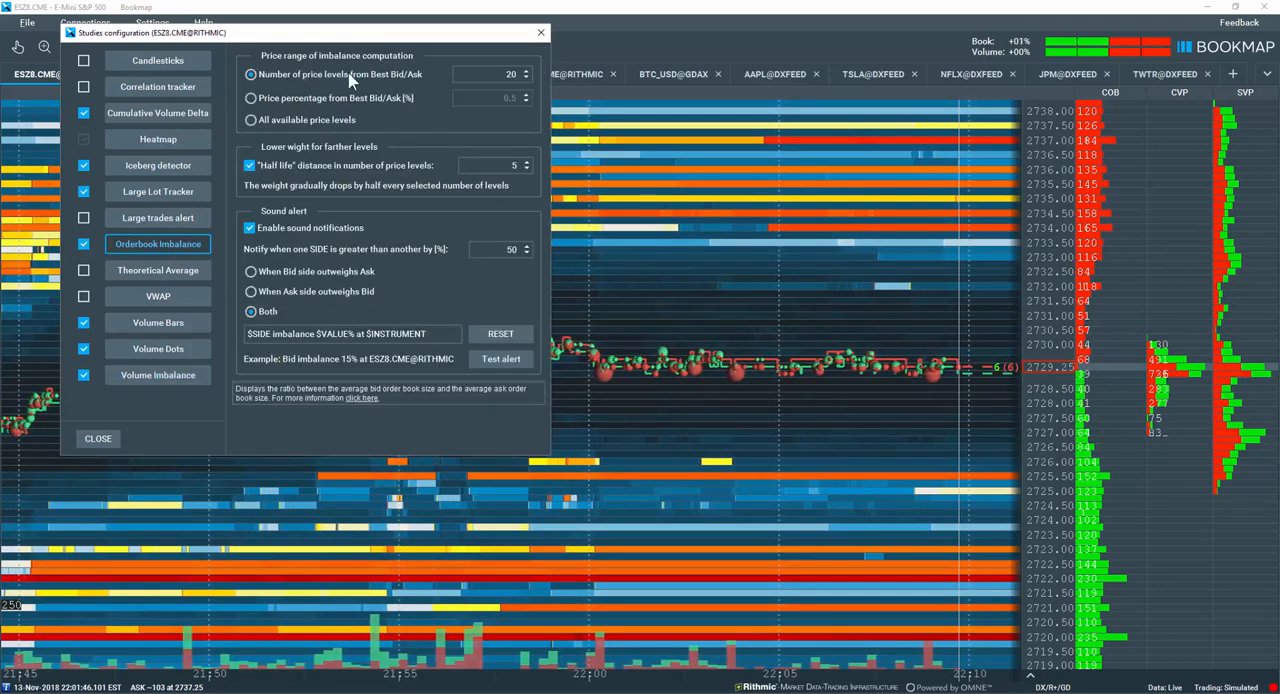
{"action": "mouse_move", "coordinate": [388, 84]}
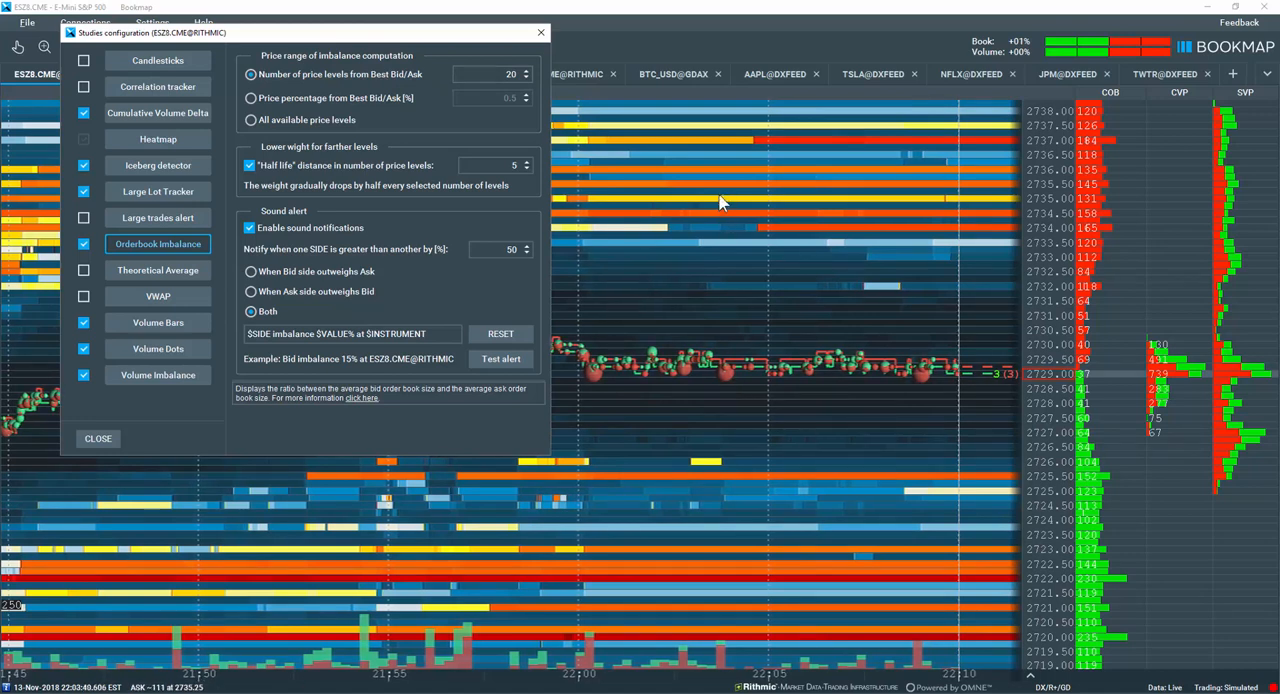
{"action": "mouse_move", "coordinate": [725, 457]}
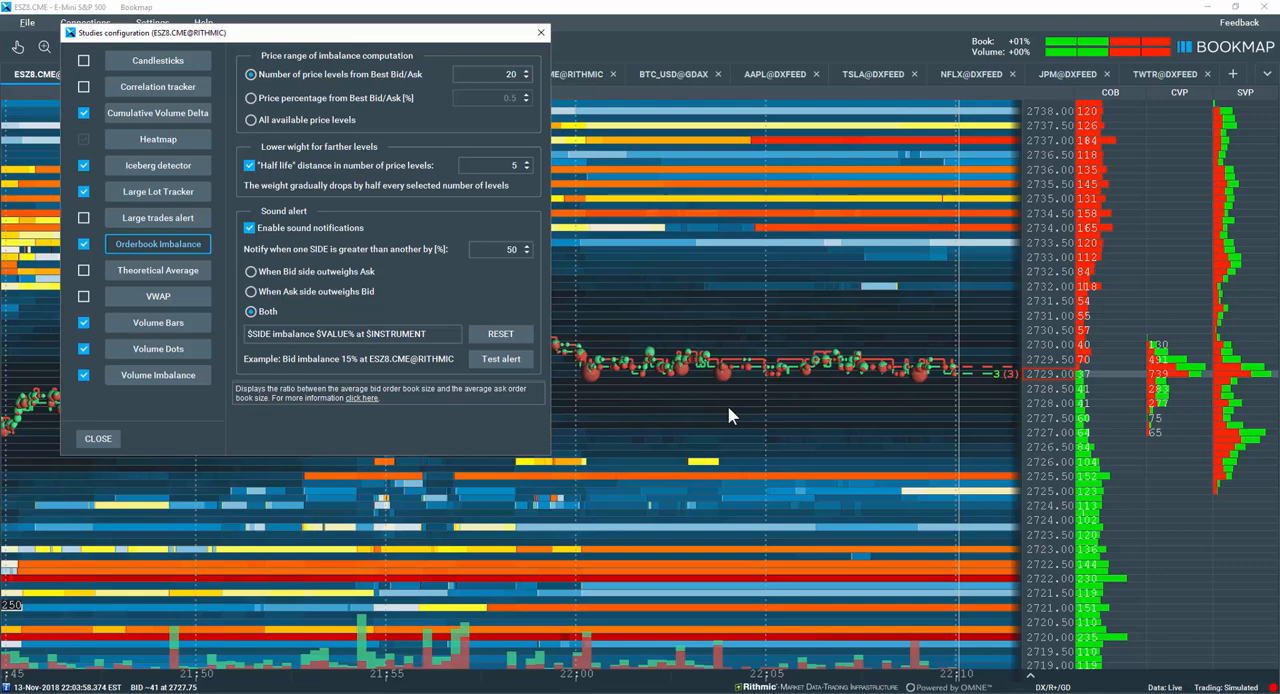
{"action": "left_click", "coordinate": [250, 97]}
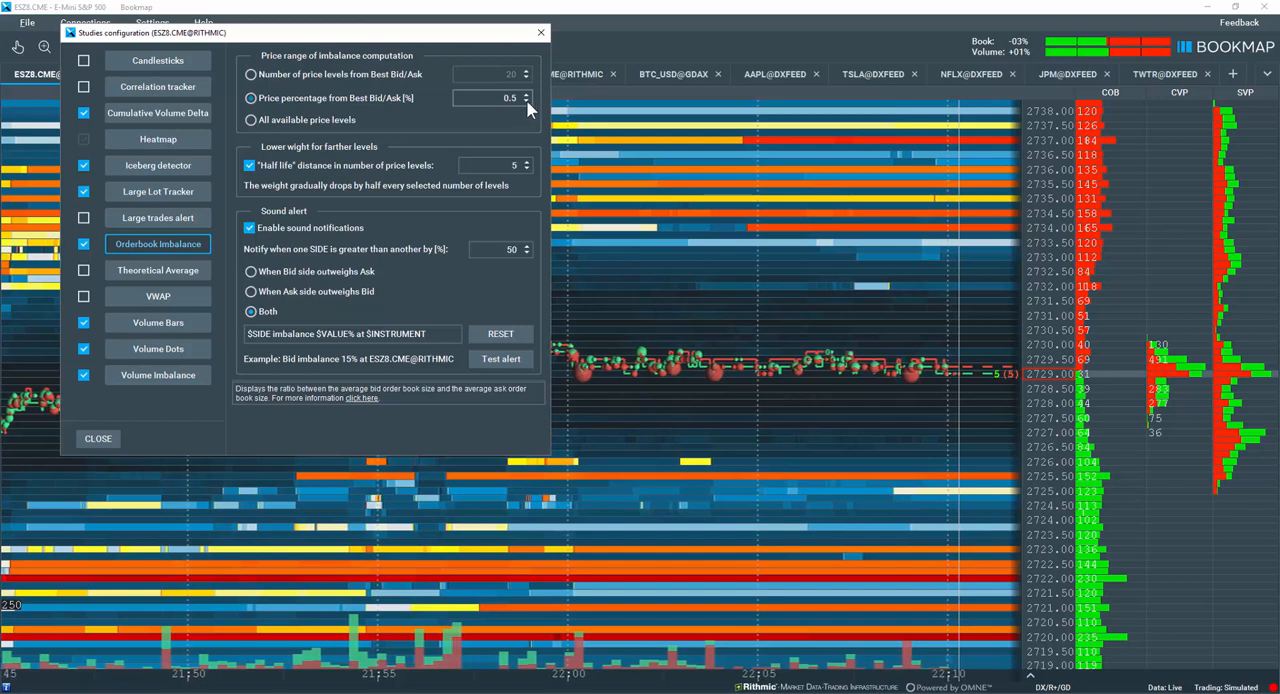
{"action": "left_click", "coordinate": [251, 119]}
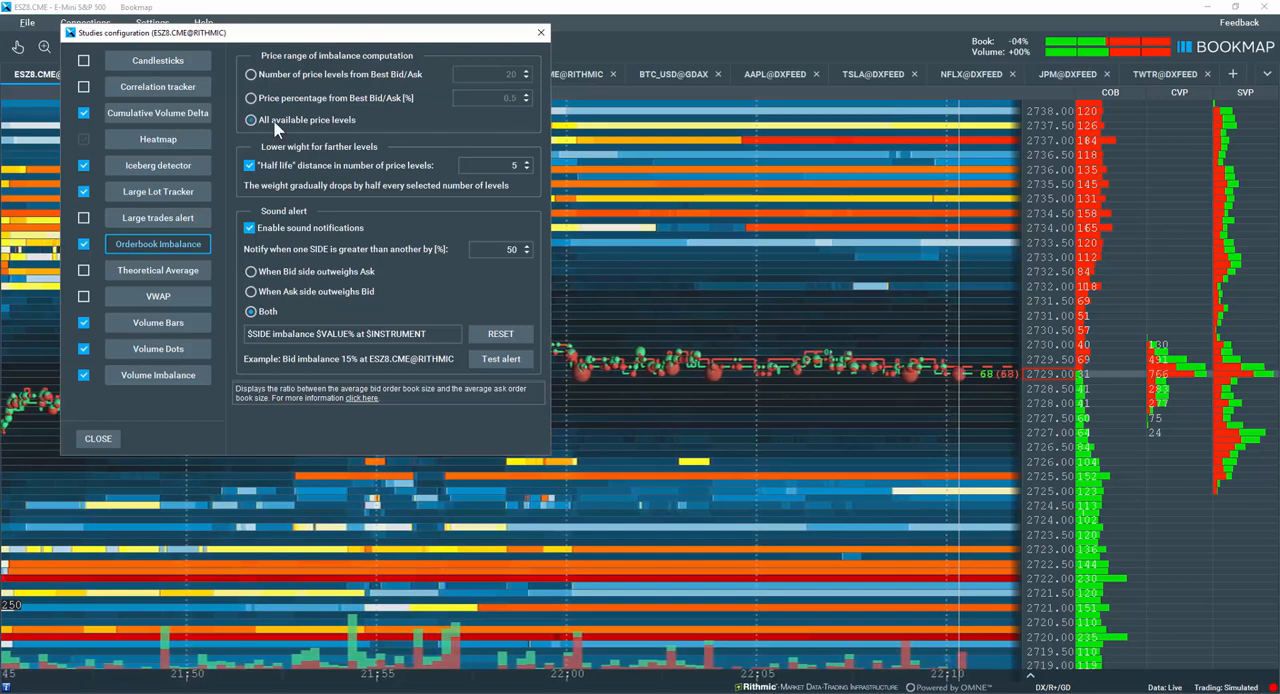
{"action": "left_click", "coordinate": [251, 74]}
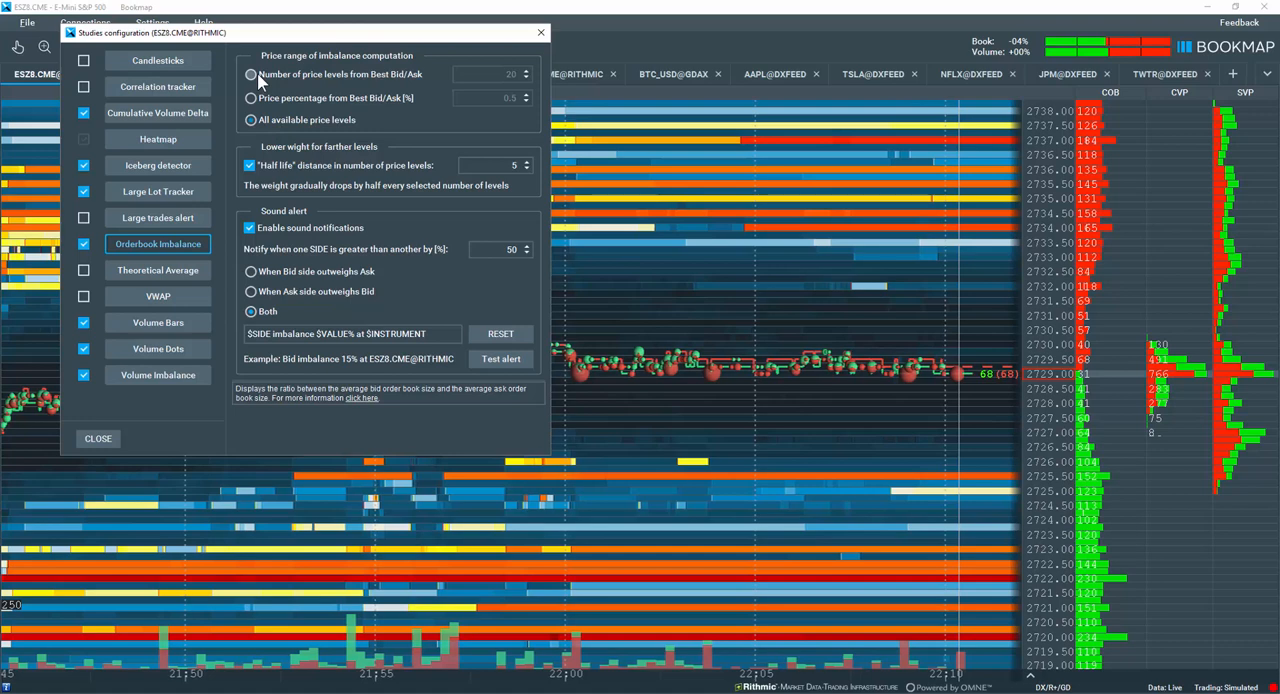